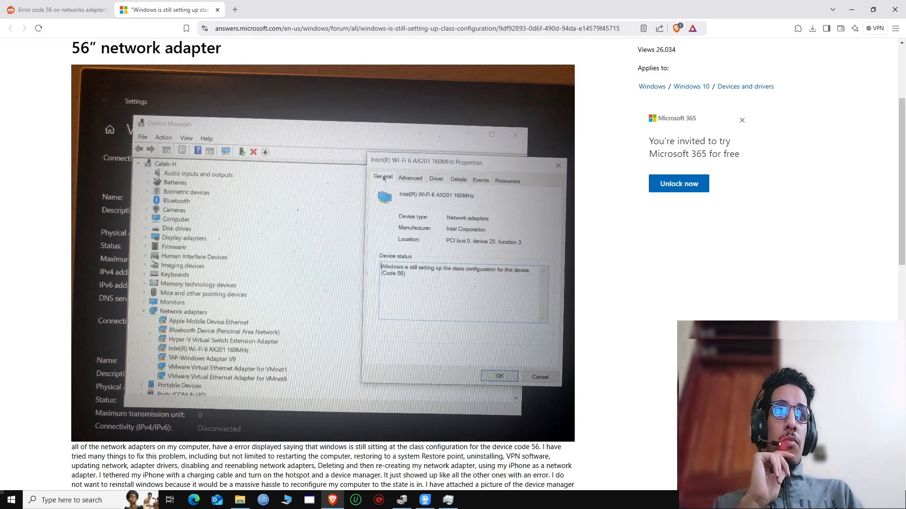
{"action": "mouse_move", "coordinate": [387, 171]}
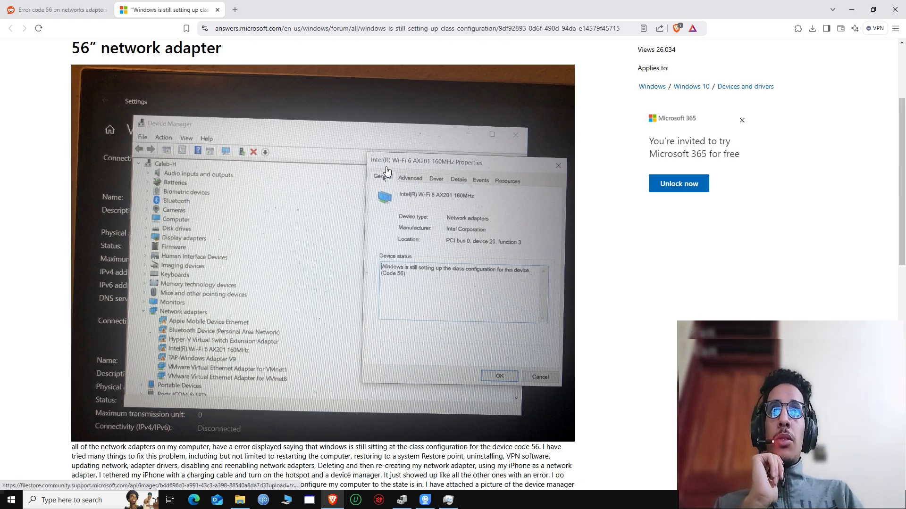
{"action": "mouse_move", "coordinate": [167, 325]}
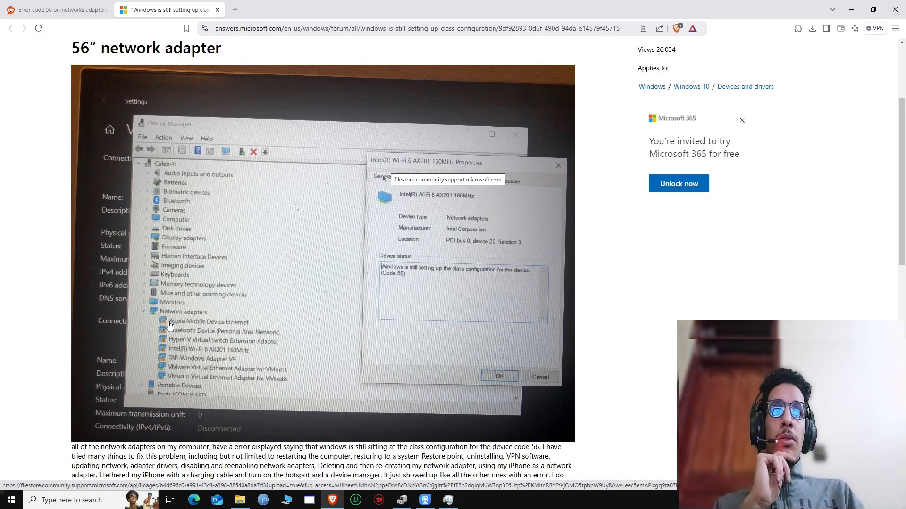
{"action": "mouse_move", "coordinate": [173, 334]}
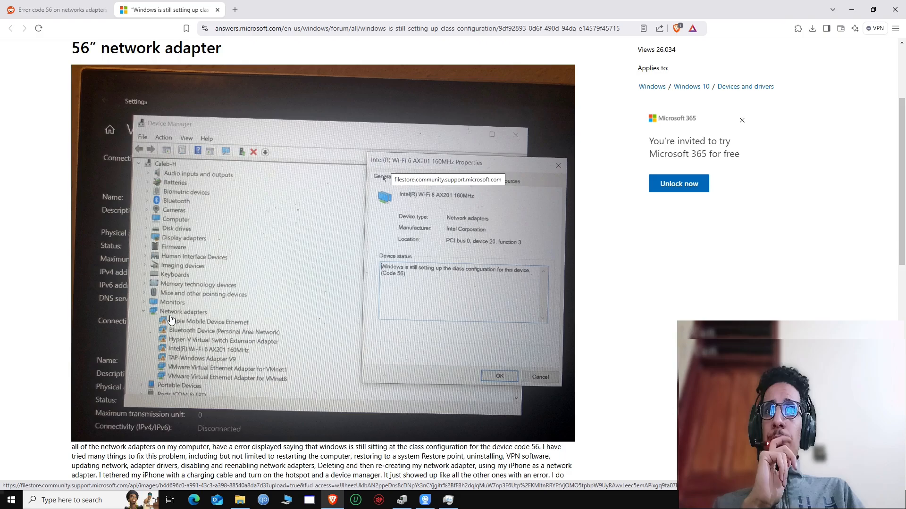
{"action": "mouse_move", "coordinate": [360, 242]}
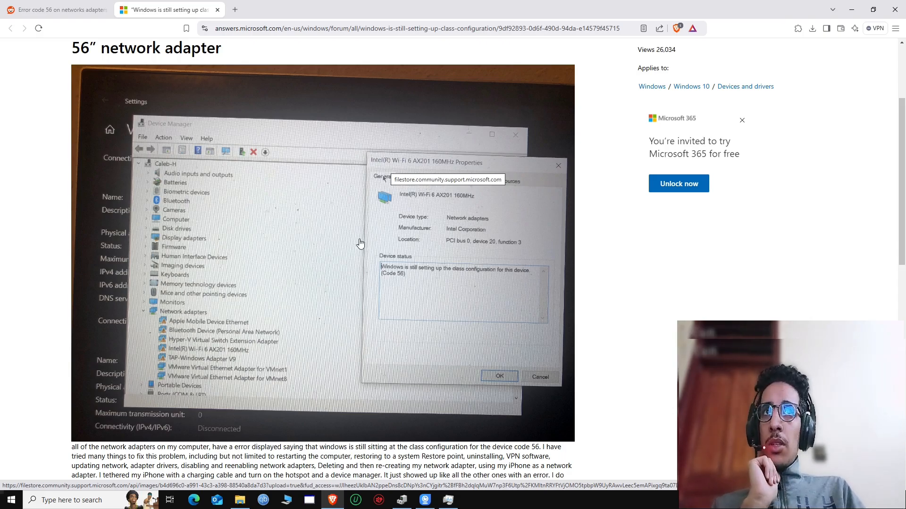
Scroll the Code 56 forum thread down to view the Device Manager photo.
{"action": "scroll", "scroll_direction": "down", "scroll_amount": 3}
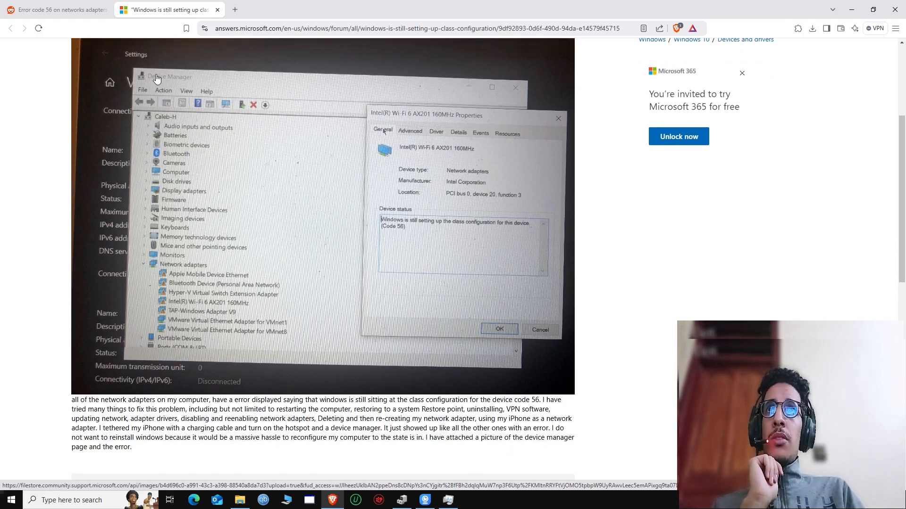
{"action": "mouse_move", "coordinate": [188, 103]}
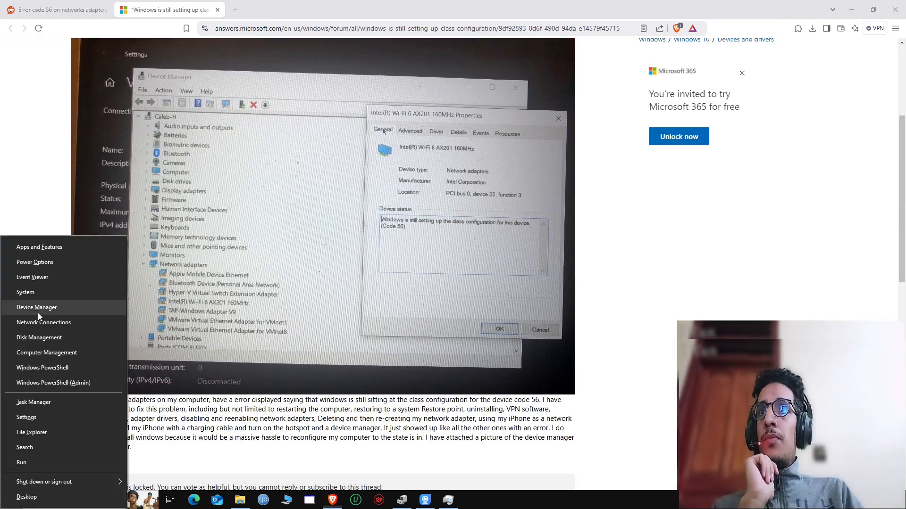
Open Device Manager and bring its device list with network adapters into focus.
{"action": "left_click", "coordinate": [36, 307]}
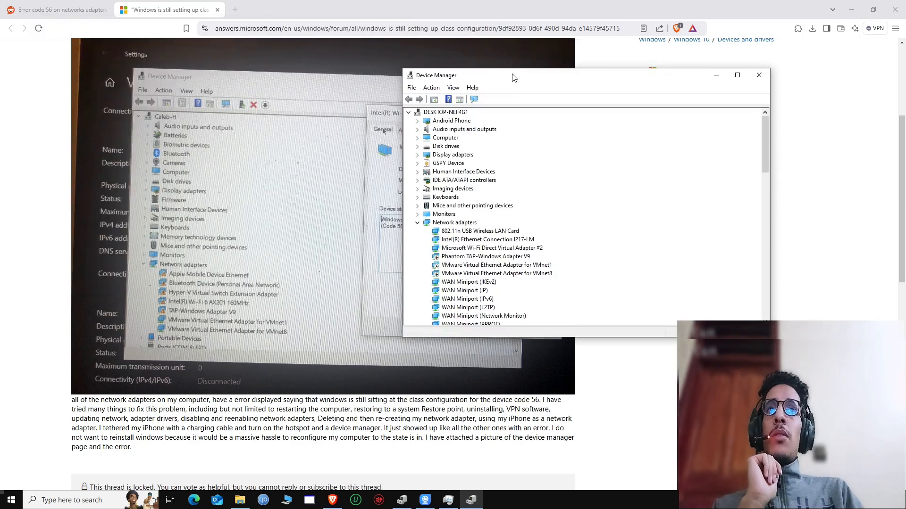
{"action": "left_click", "coordinate": [479, 231]}
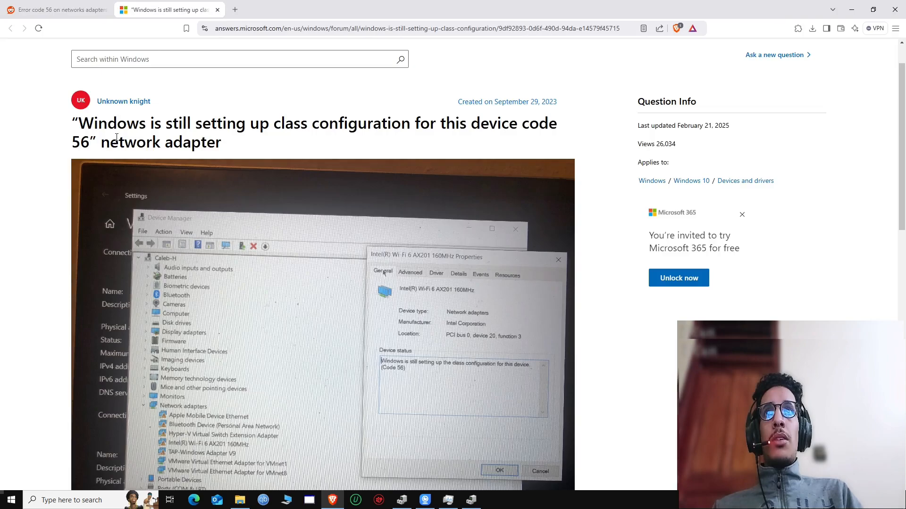
Scroll past the question to the accepted answer recommending a registry key deletion.
{"action": "scroll", "scroll_direction": "down", "scroll_amount": 3}
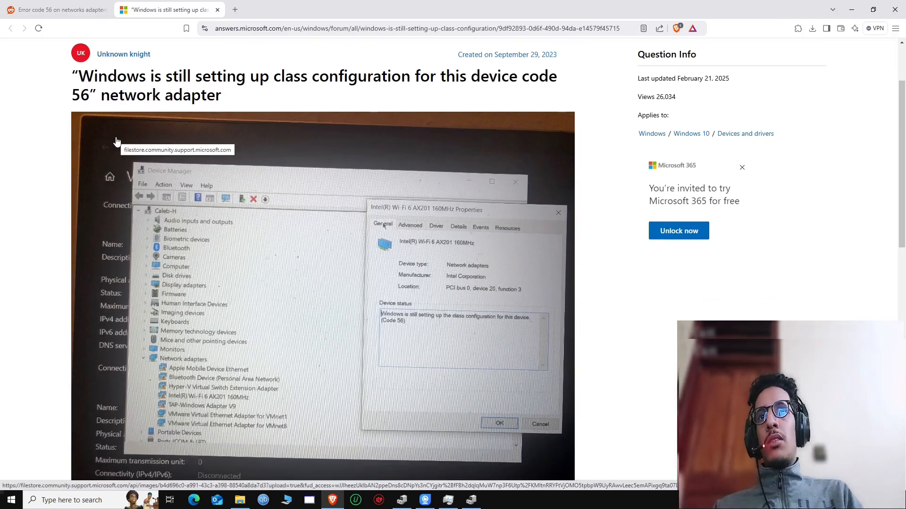
{"action": "mouse_move", "coordinate": [191, 264]}
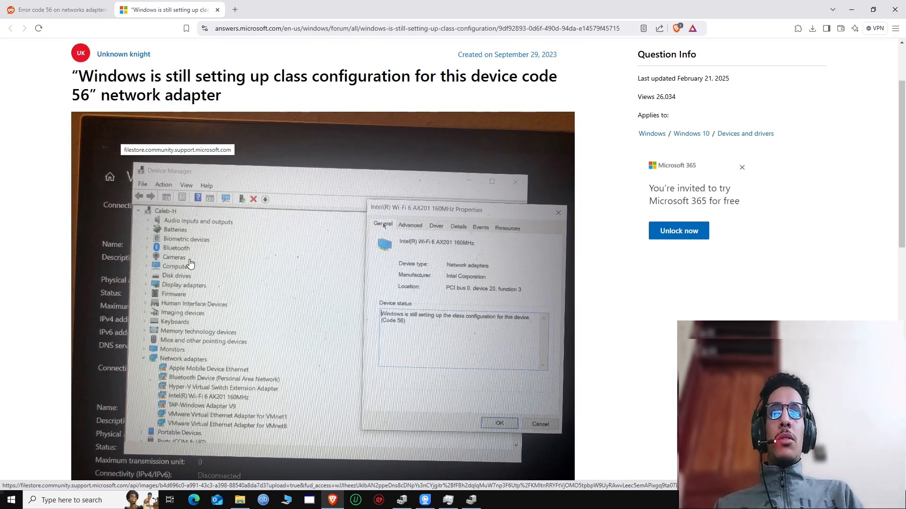
{"action": "mouse_move", "coordinate": [198, 378]}
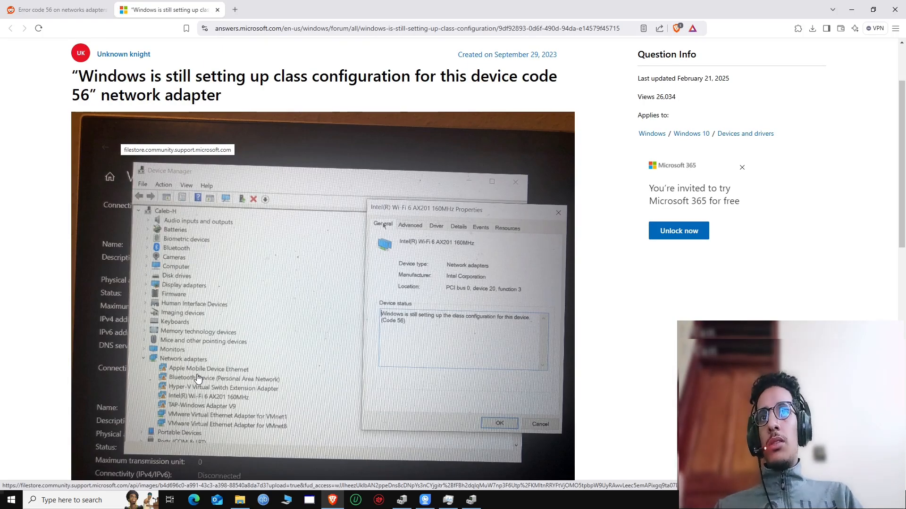
{"action": "scroll", "scroll_direction": "down", "scroll_amount": 3}
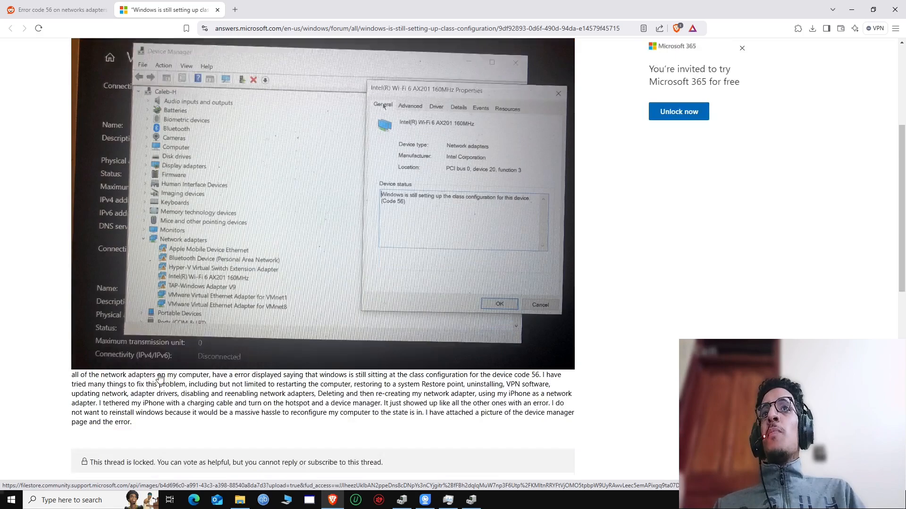
{"action": "scroll", "scroll_direction": "down", "scroll_amount": 3}
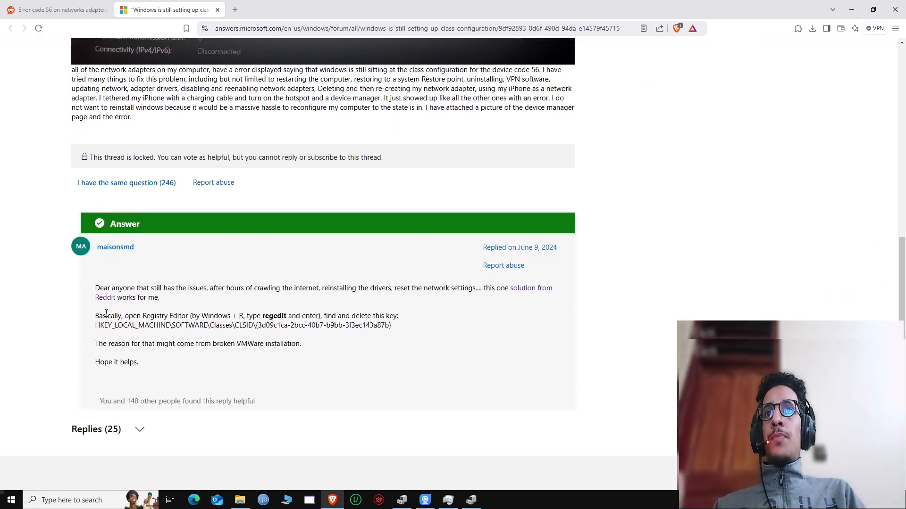
Highlight the HKEY_LOCAL_MACHINE registry key path in the accepted answer.
{"action": "scroll", "scroll_direction": "down", "scroll_amount": 3}
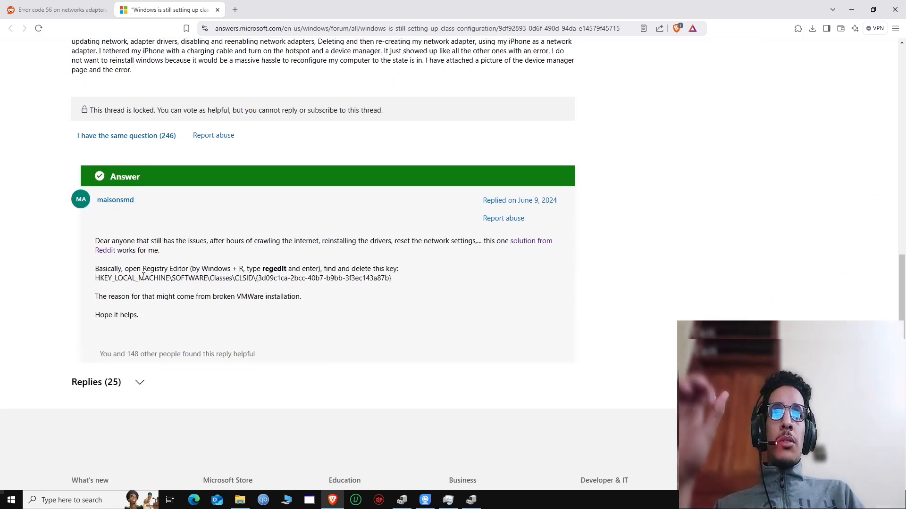
{"action": "left_click_drag", "start_coordinate": [95, 278], "coordinate": [253, 278]}
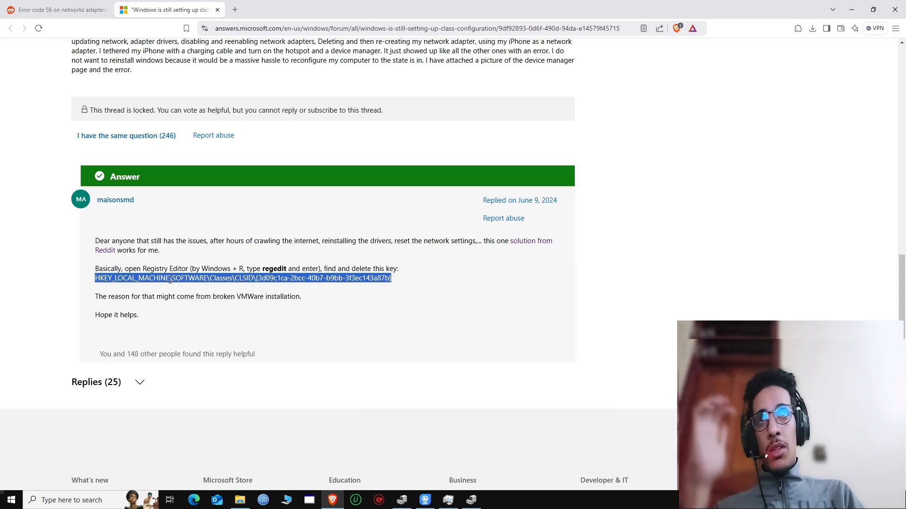
{"action": "mouse_move", "coordinate": [159, 289]}
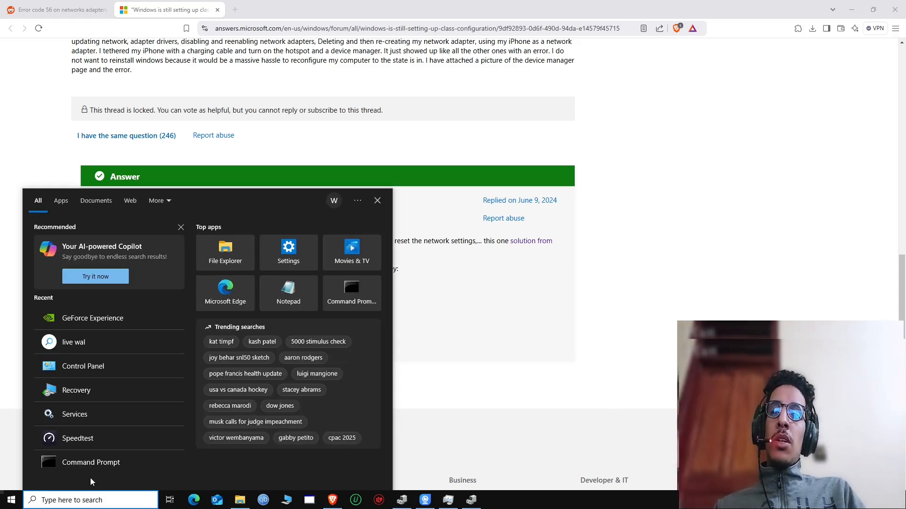
Search 'reged' to launch Registry Editor.
{"action": "type", "text": "reged"}
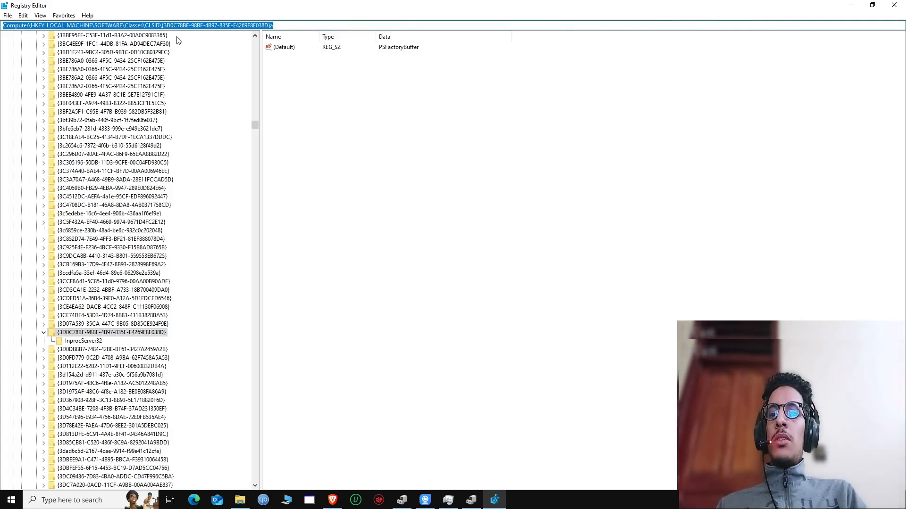
{"action": "mouse_move", "coordinate": [359, 325]}
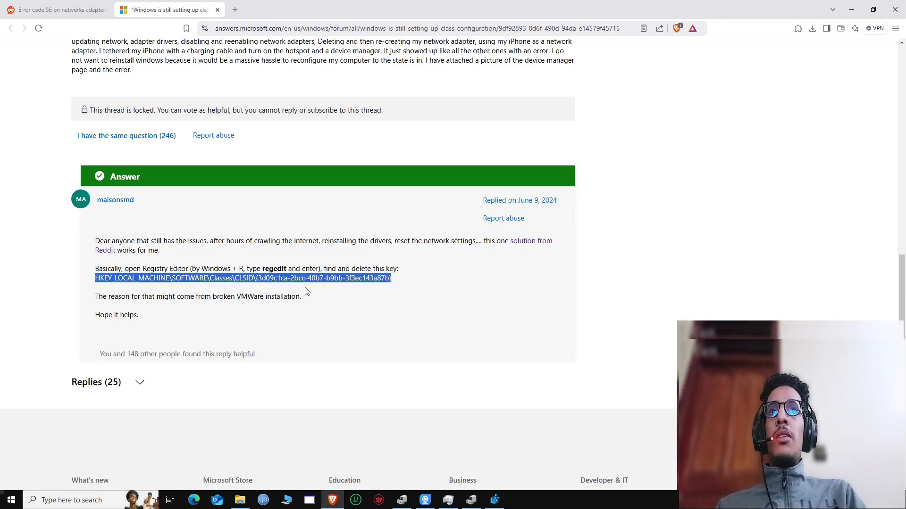
Bring Registry Editor back to the front from the taskbar.
{"action": "left_click", "coordinate": [240, 500]}
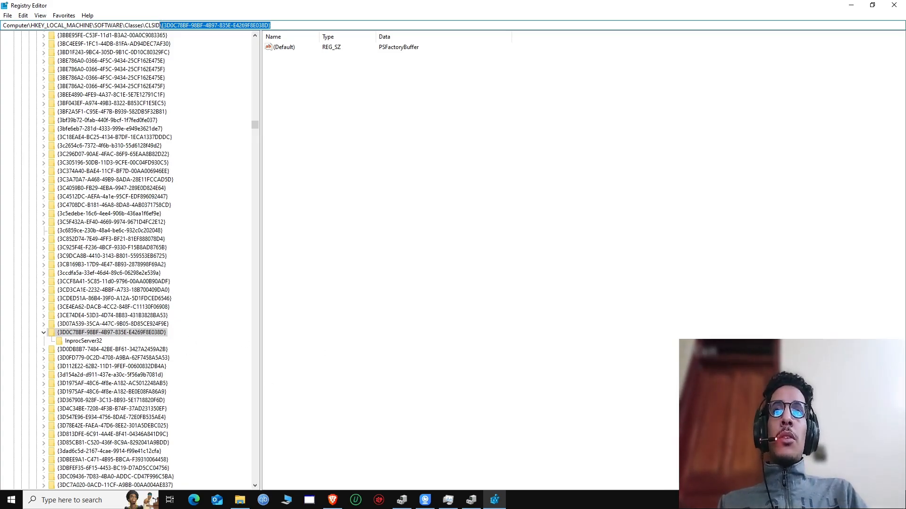
{"action": "left_click", "coordinate": [280, 25]}
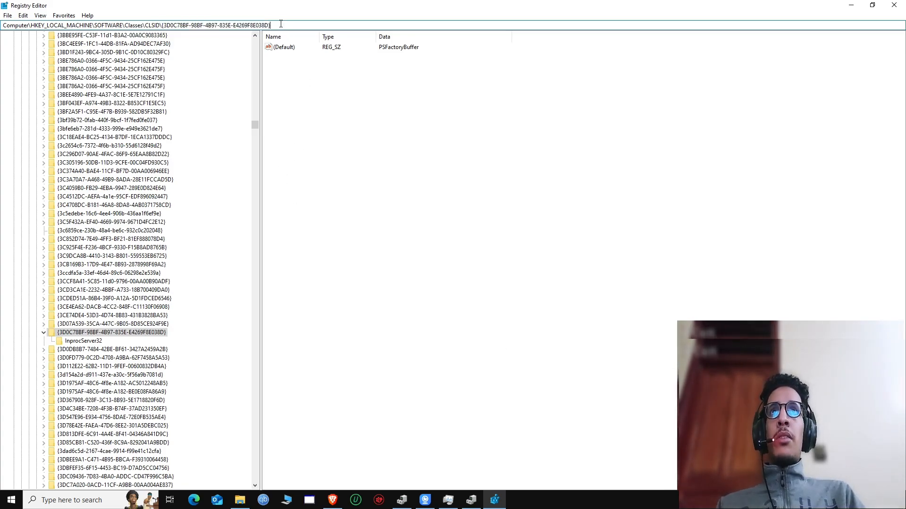
{"action": "double_click", "coordinate": [214, 25]}
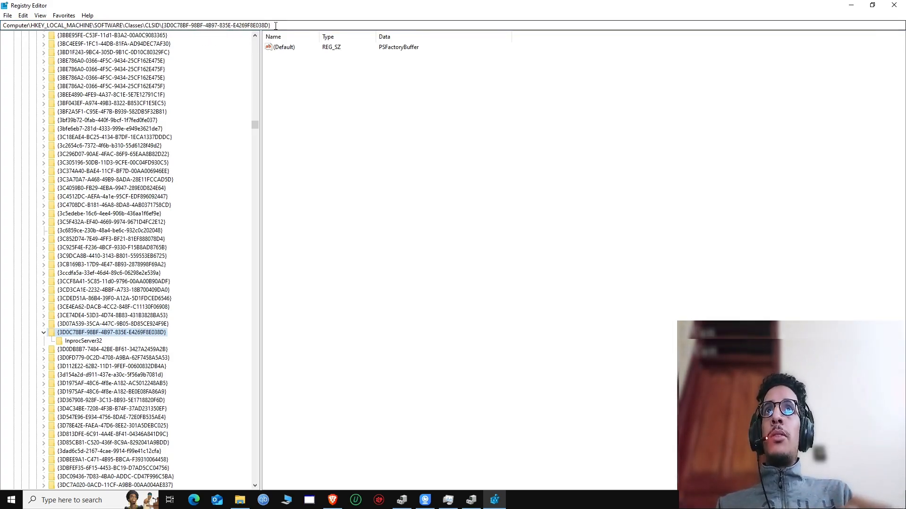
{"action": "right_click", "coordinate": [110, 332]}
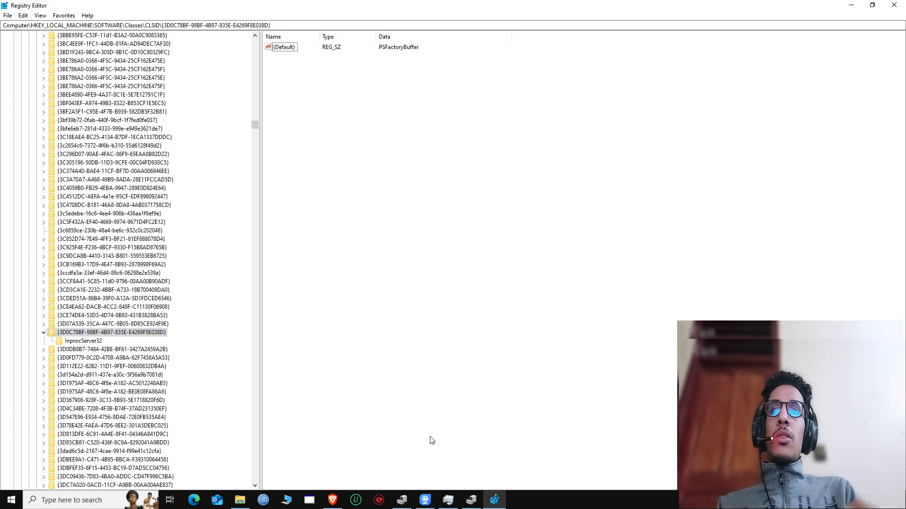
{"action": "left_click", "coordinate": [10, 500]}
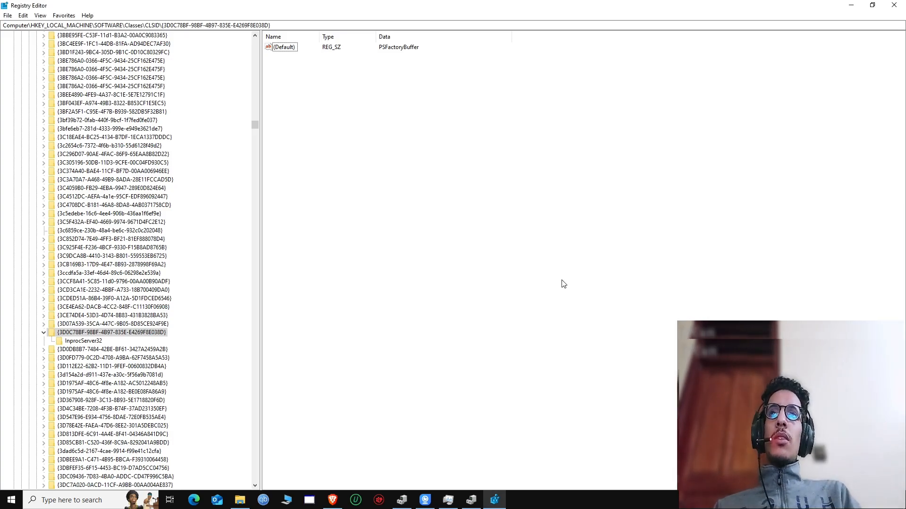
{"action": "mouse_move", "coordinate": [550, 283]}
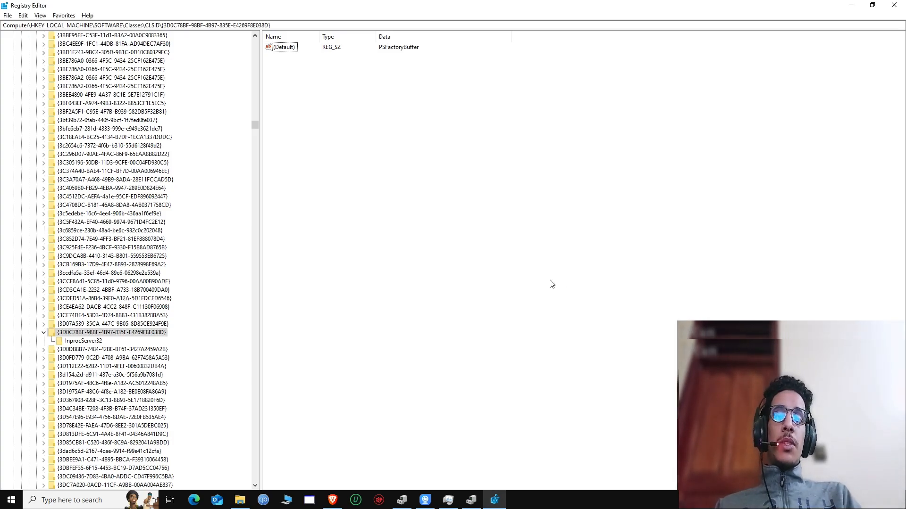